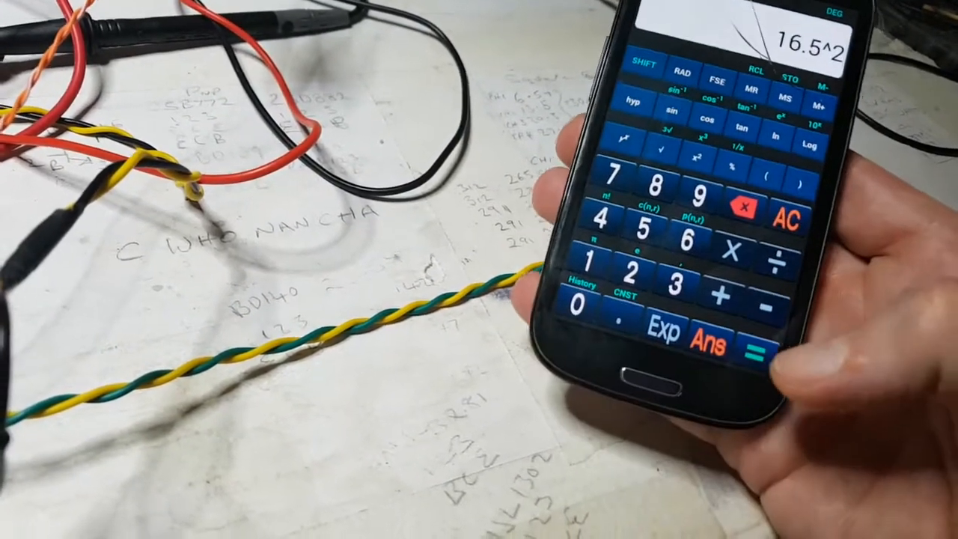
{"action": "left_click", "coordinate": [758, 350]}
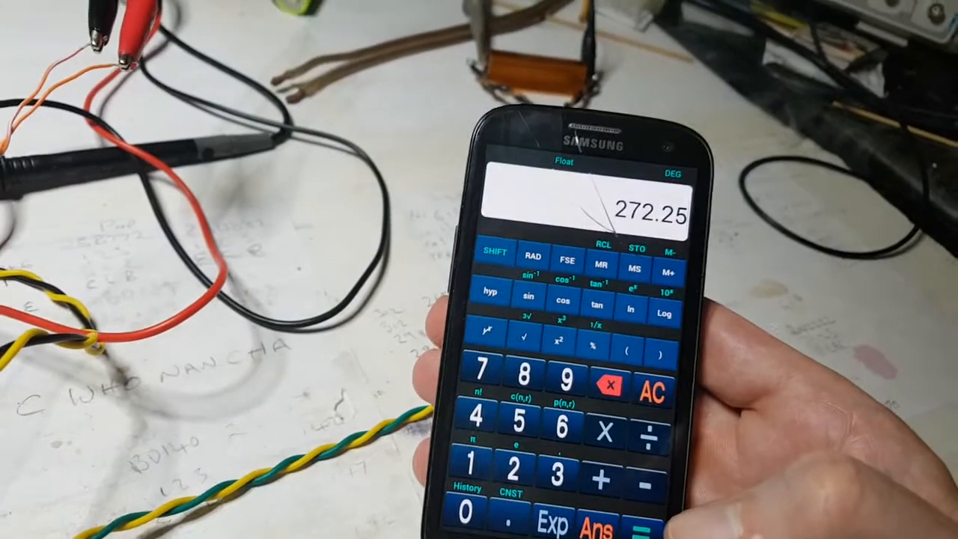